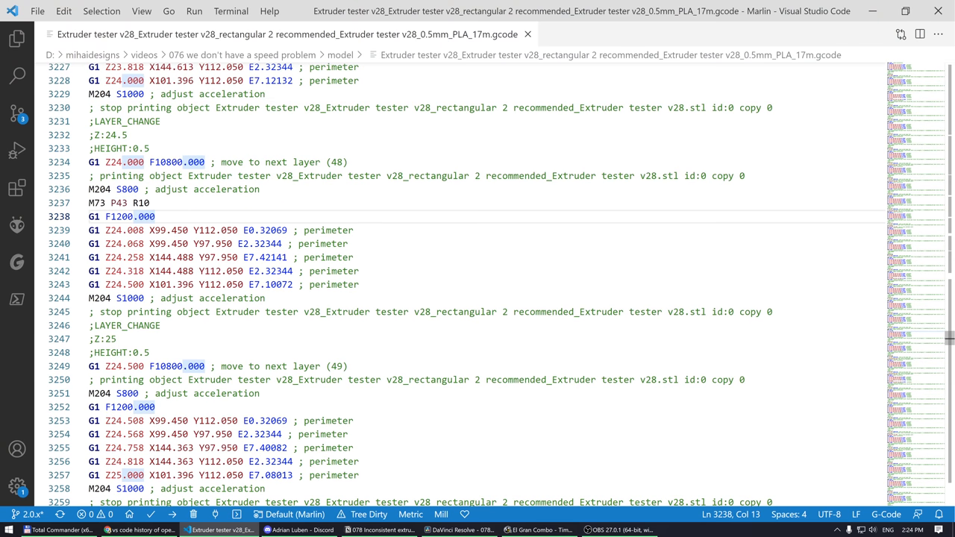
Scroll to the layer 50 perimeter moves and select the E7.38022 extrusion value on line 3271
{"action": "scroll", "scroll_direction": "down", "scroll_amount": 3}
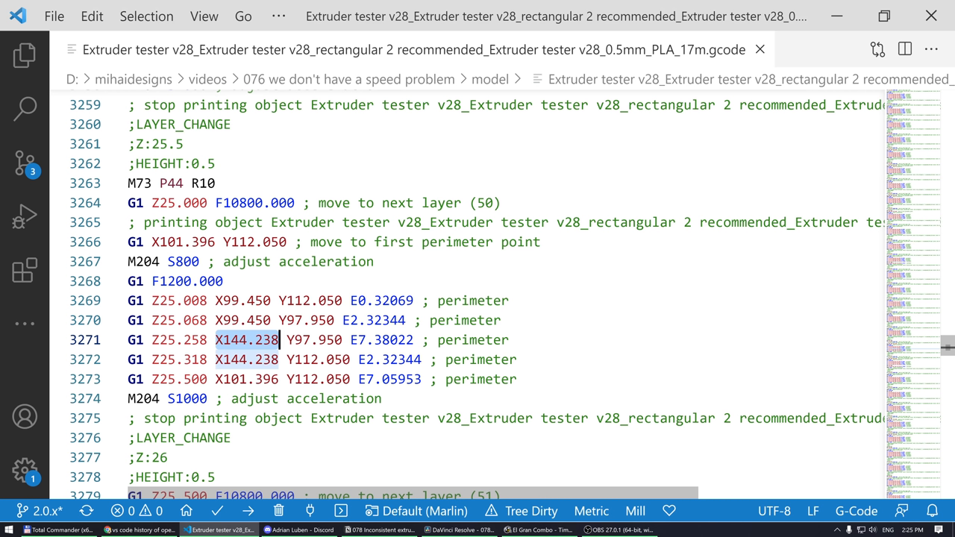
{"action": "left_click", "coordinate": [350, 340]}
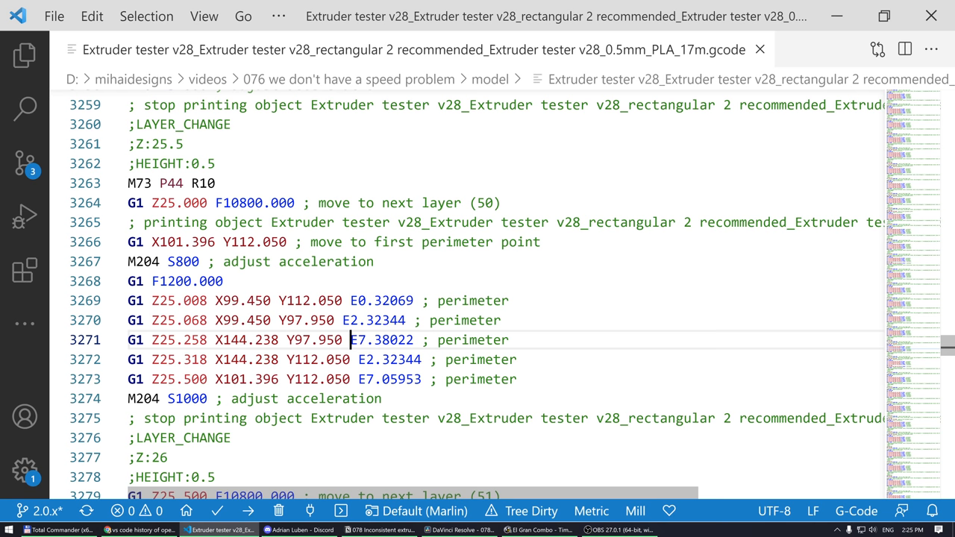
{"action": "double_click", "coordinate": [382, 340]}
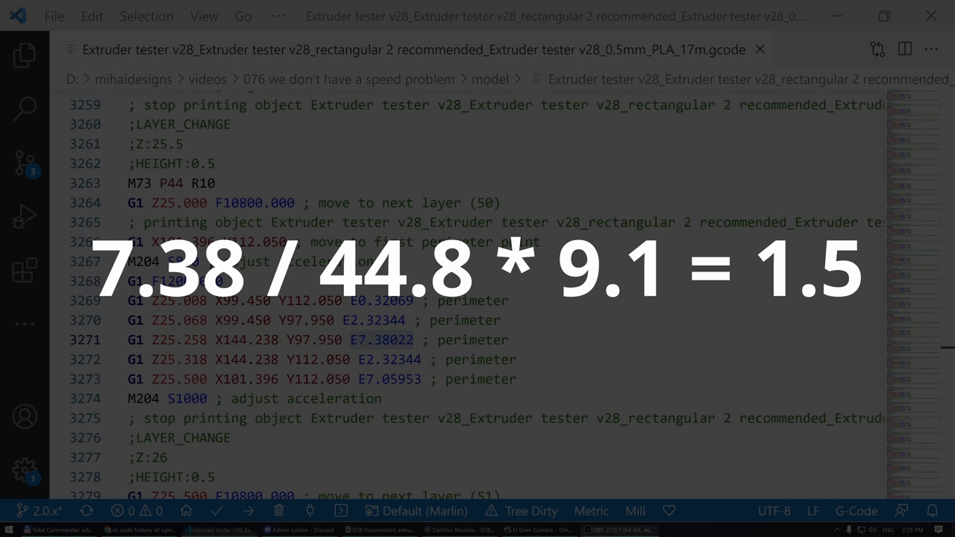
Leave the G-code and browse the Prusa-Firmware Inconsistent Extrusion #602 issue page, returning to its top
{"action": "double_click", "coordinate": [382, 340]}
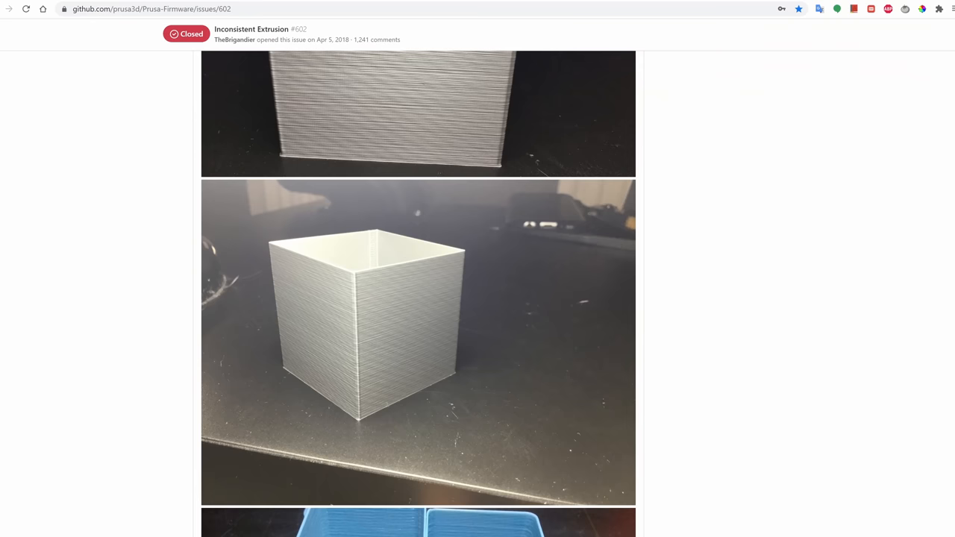
{"action": "scroll", "scroll_direction": "down", "scroll_amount": 3}
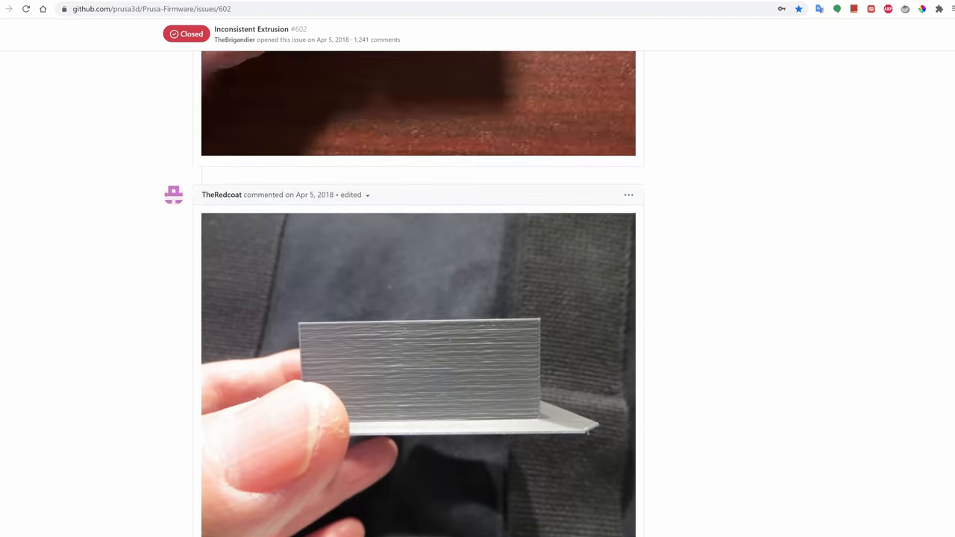
{"action": "scroll", "scroll_direction": "up", "scroll_amount": 3}
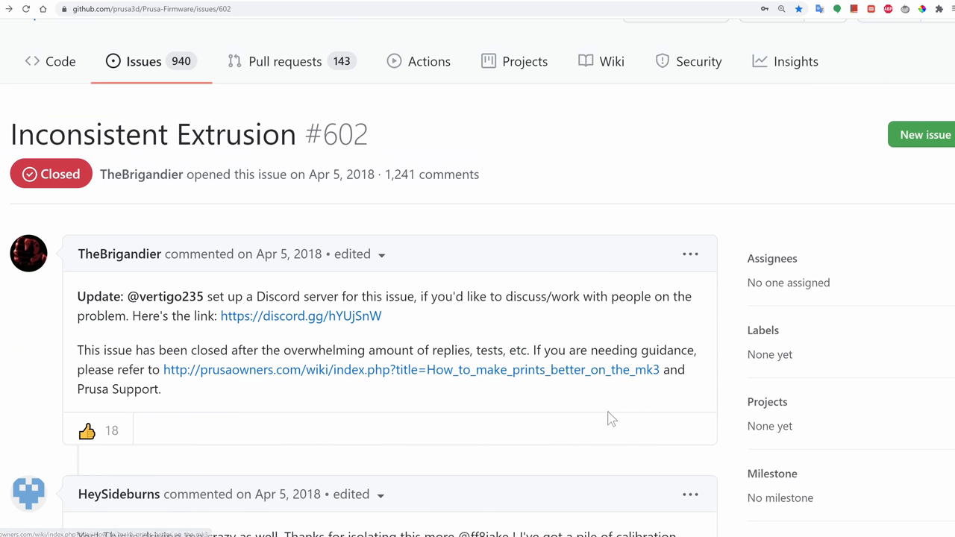